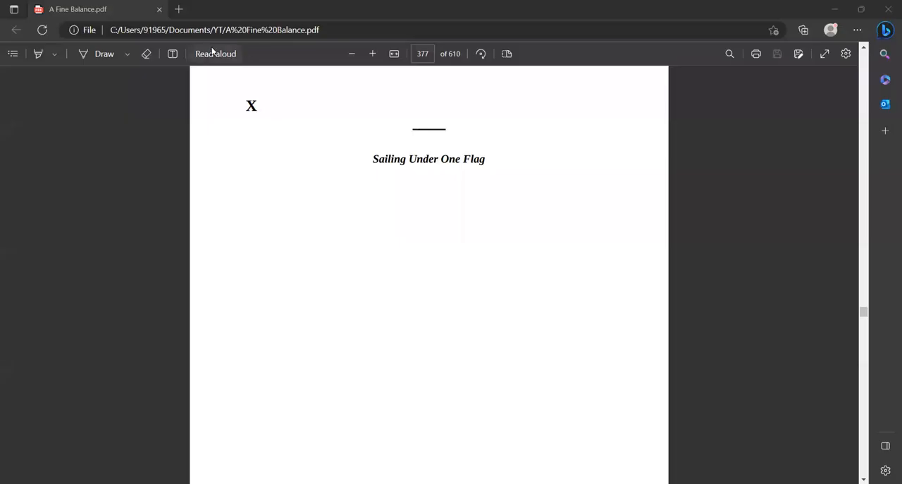
Start Read aloud on page 377, beginning with the title 'Sailing Under One Flag'.
left_click(215, 54)
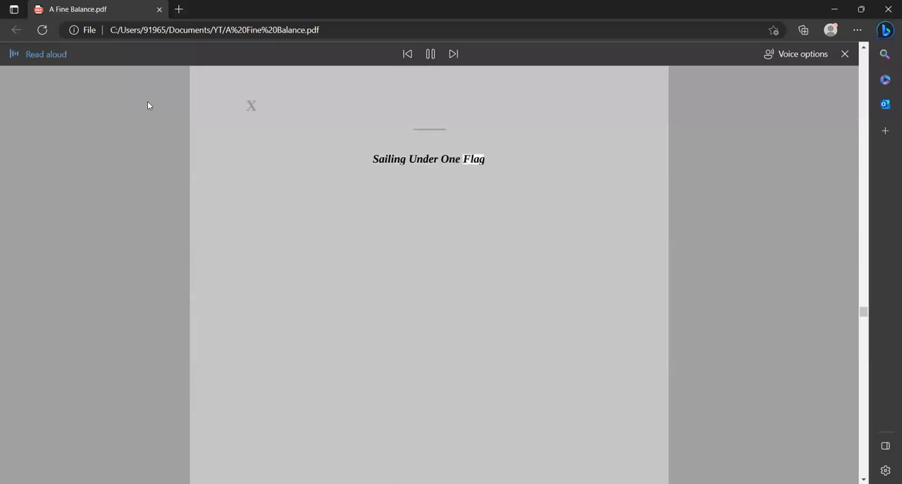
Follow the narration into the opening text, up to the truck stopping outside Dina's building.
scroll("down", 3)
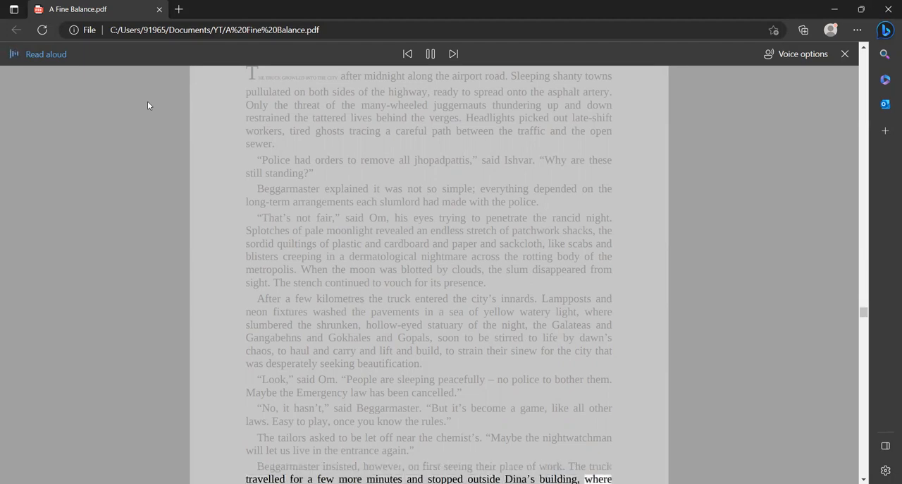
Follow the narration onto the next page, where the doorbell agitates Dina and the tailors.
scroll("down", 3)
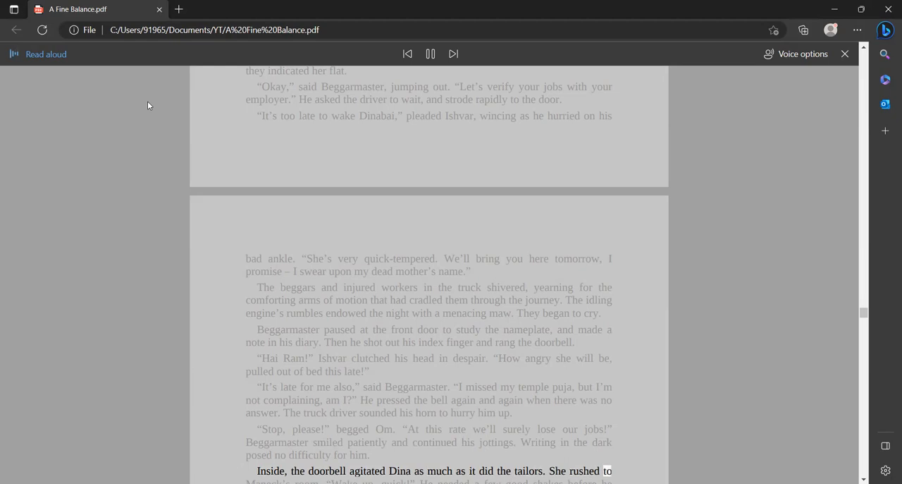
Follow the narration down the page to Dina saying 'Come inside, come!'.
scroll("down", 3)
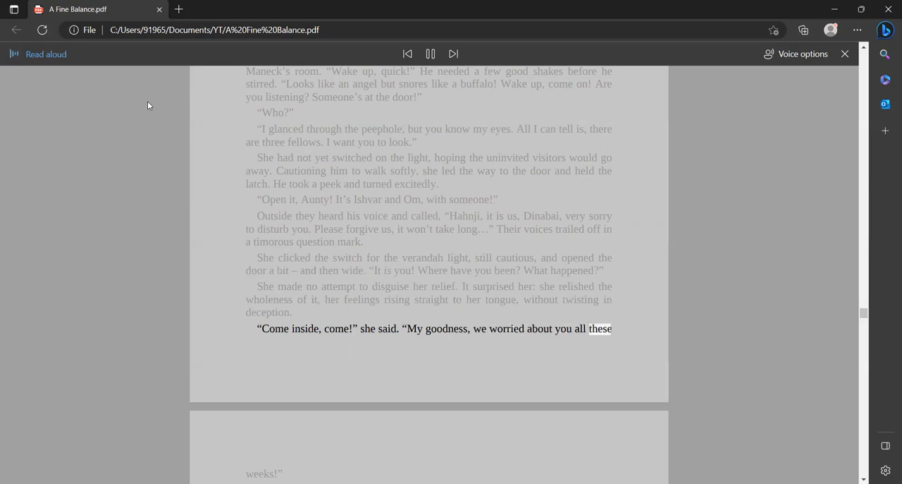
Follow the narration to the next page's paragraph 'The thread of events eluded their grasp'.
scroll("down", 3)
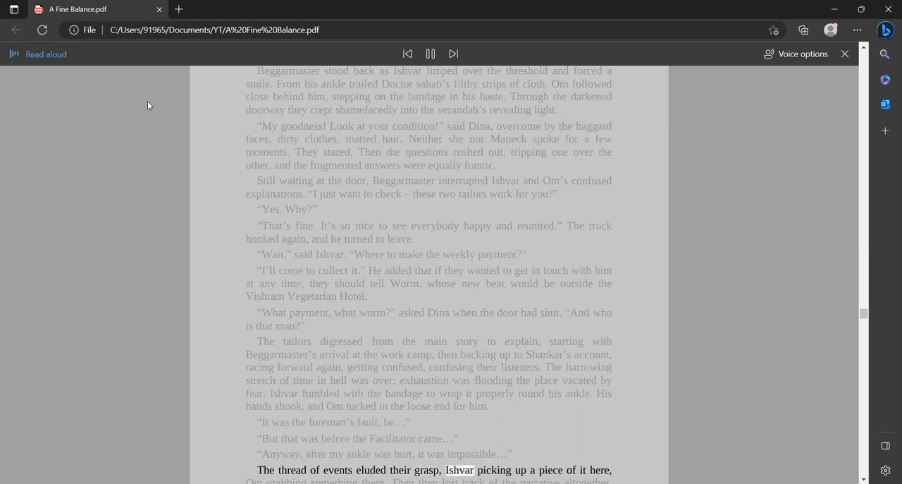
Follow the narration onto the next page, reaching Om unrolling the bedding and 'sleeve'.
scroll("down", 3)
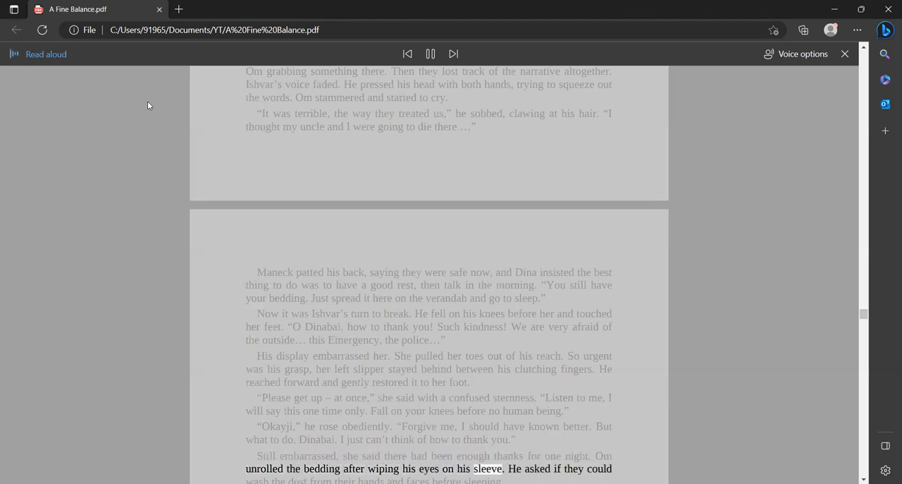
Follow the narration through the morning scene to 'smile' in Om's reply.
scroll("down", 3)
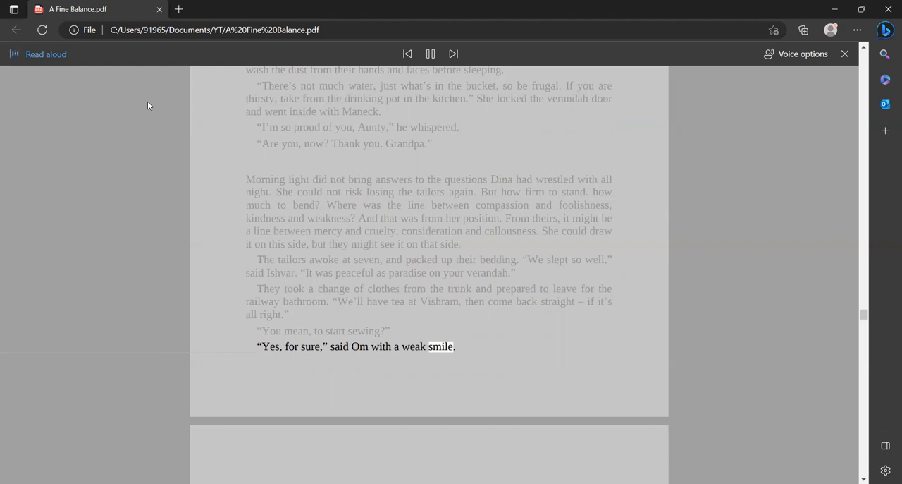
Follow the narration past 'Become a partner with us' to the Vishram Vegetarian Hotel's solitary table.
scroll("down", 3)
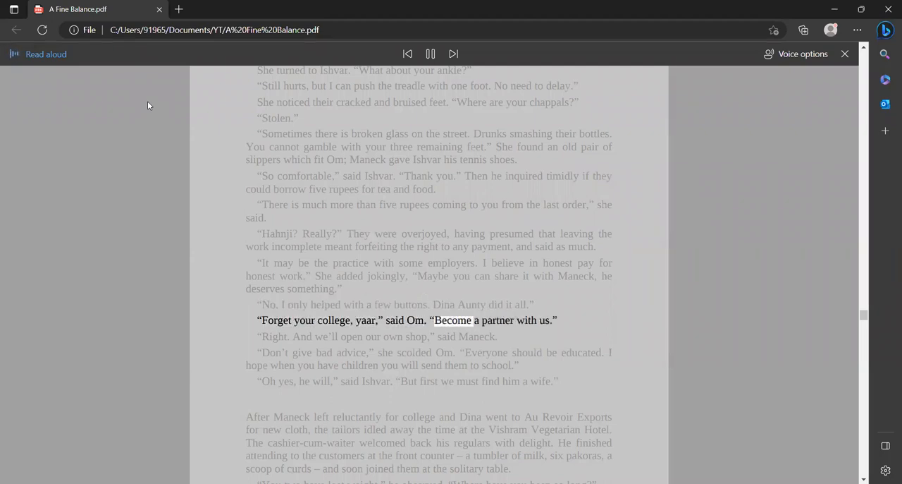
left_click(430, 53)
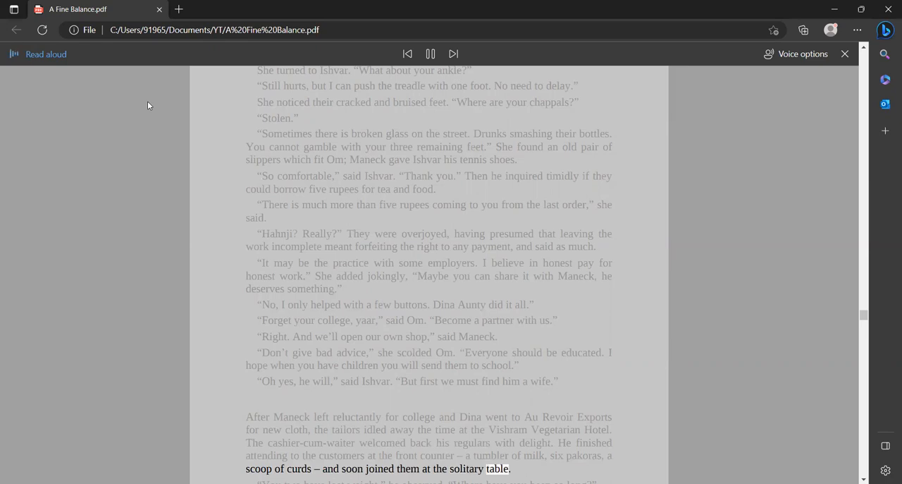
scroll("down", 3)
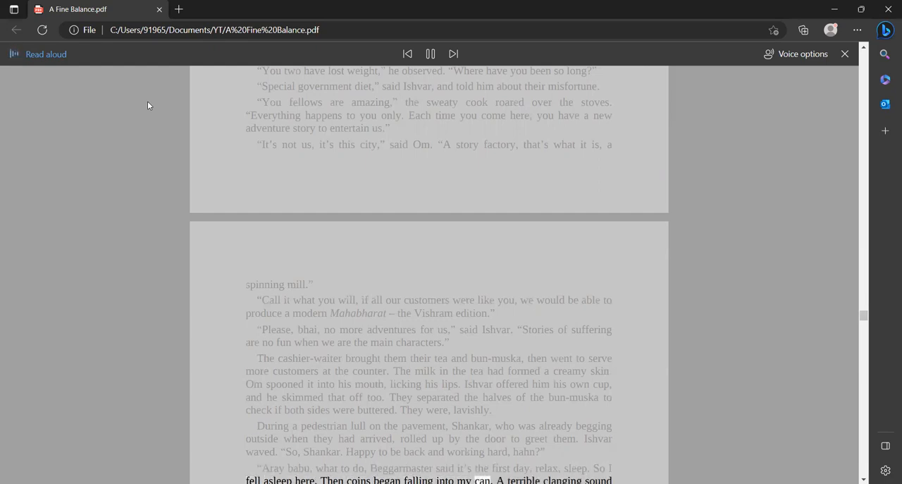
Follow the narration to Ishvar's line ending 'it made me feel very bad.'.
scroll("down", 3)
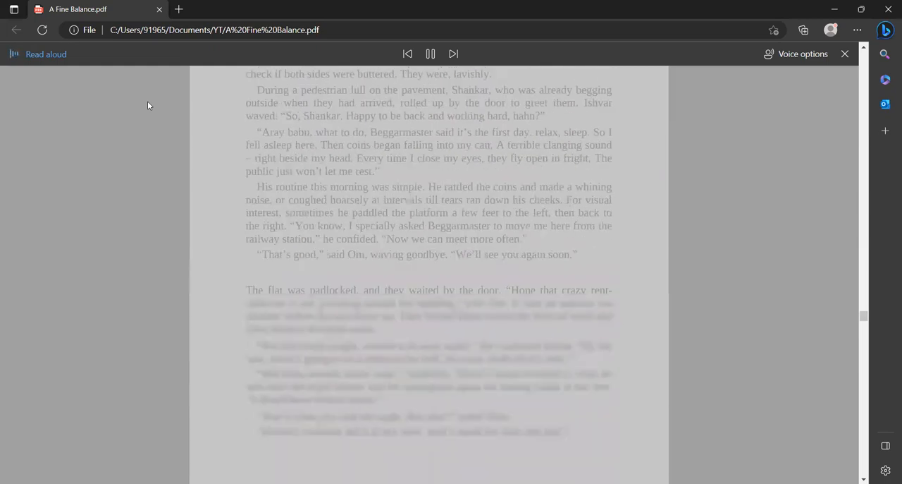
scroll("down", 3)
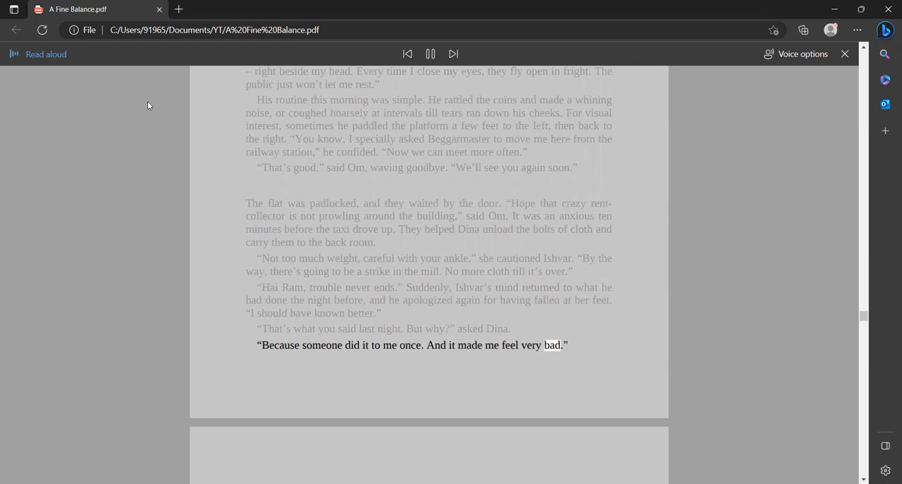
Follow the narration down to Maneck coming home to remind the tailors of the tea break.
scroll("down", 3)
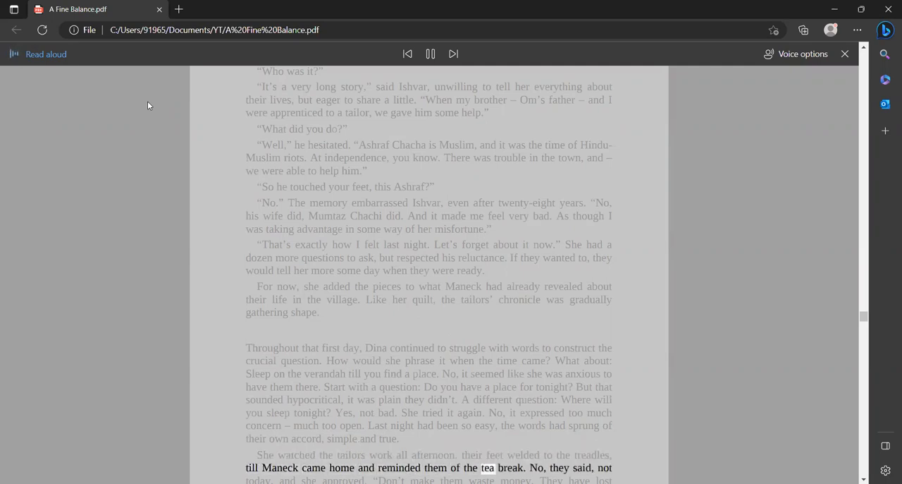
Follow narration onto the next page, where Dina offers the tailors the verandah.
scroll("down", 3)
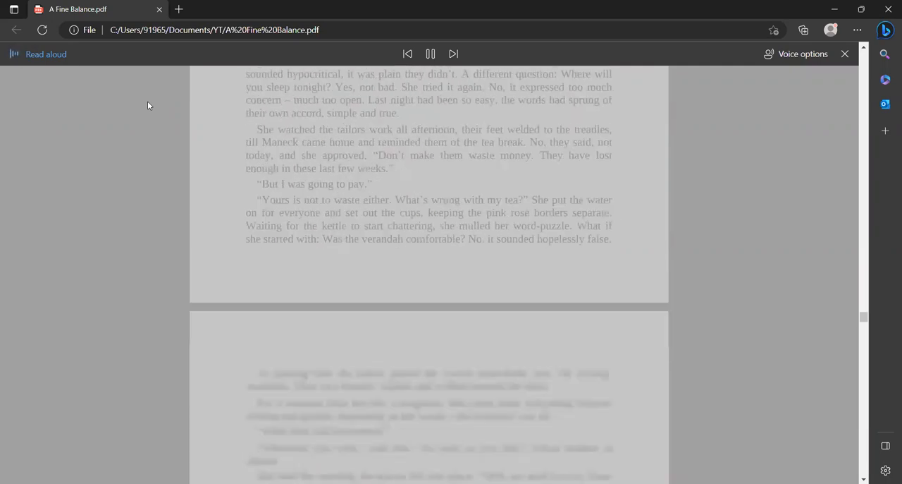
scroll("down", 3)
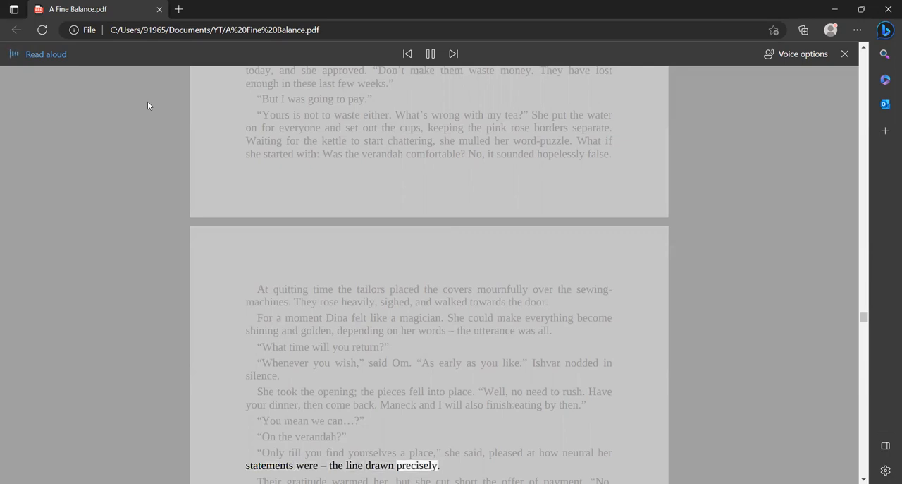
Follow narration to the page's last line: Ishvar's remark as Dina brushes with Kolynos.
scroll("down", 3)
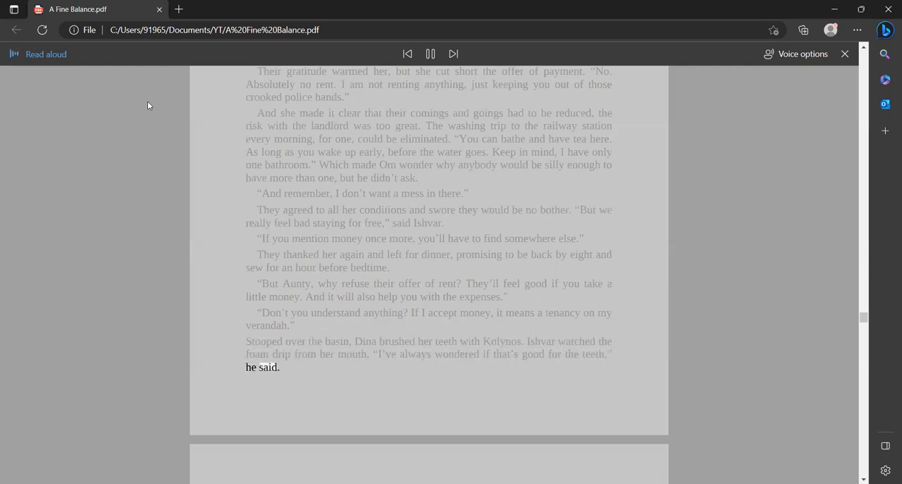
Use the Read aloud toolbar control as narration reaches 'But the thought of their bodies'.
scroll("down", 3)
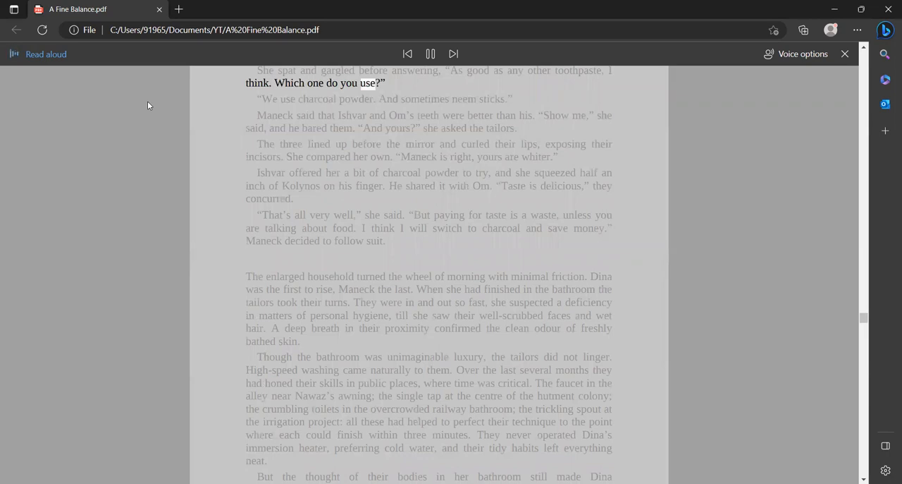
left_click(430, 54)
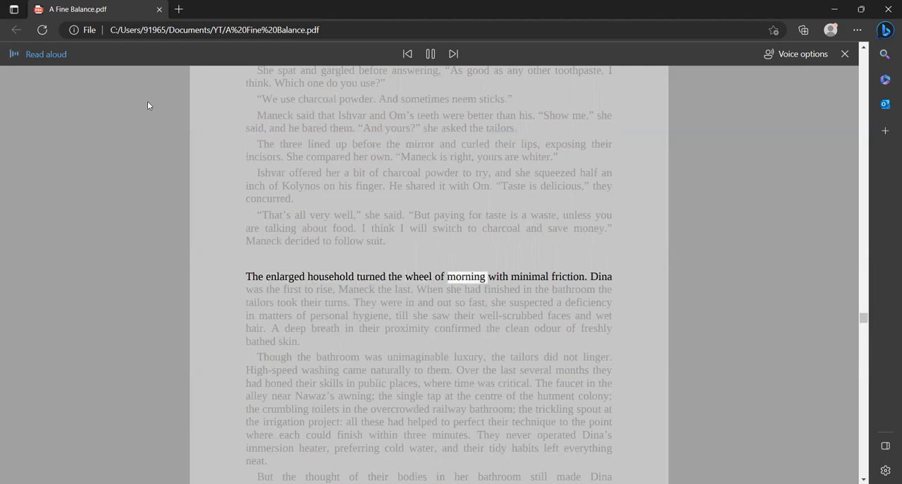
left_click(430, 53)
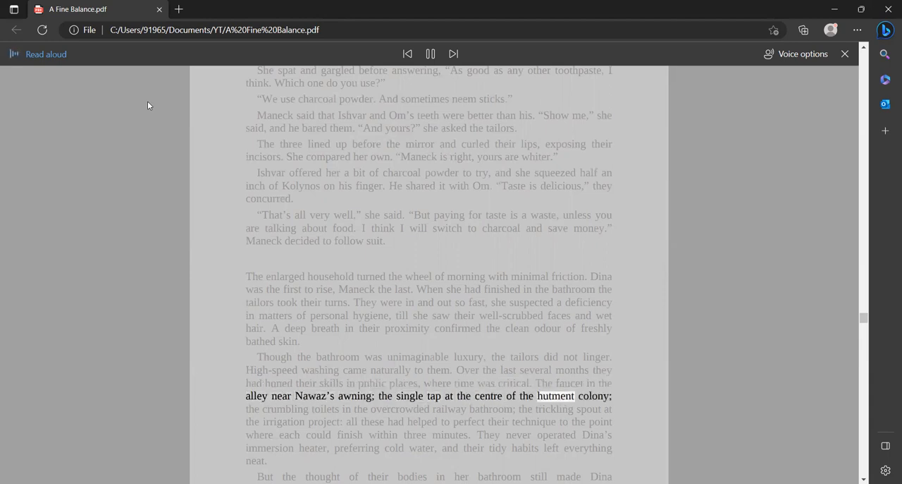
left_click(430, 54)
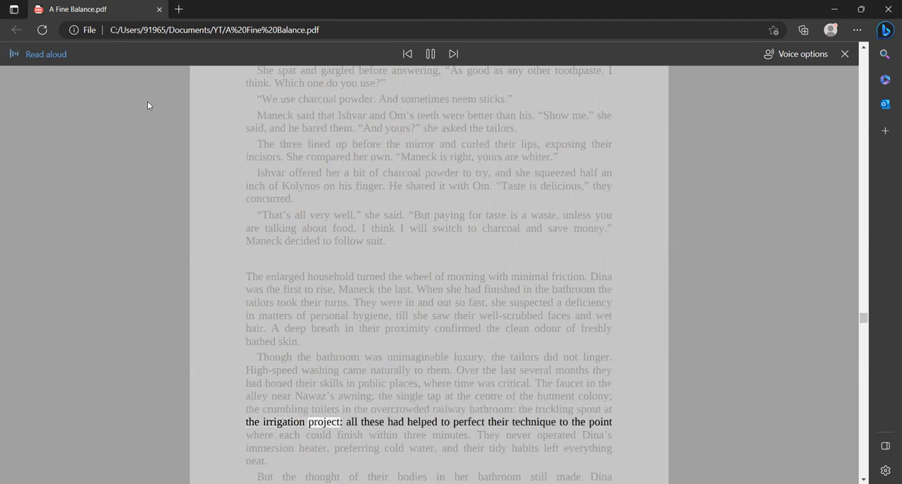
left_click(430, 54)
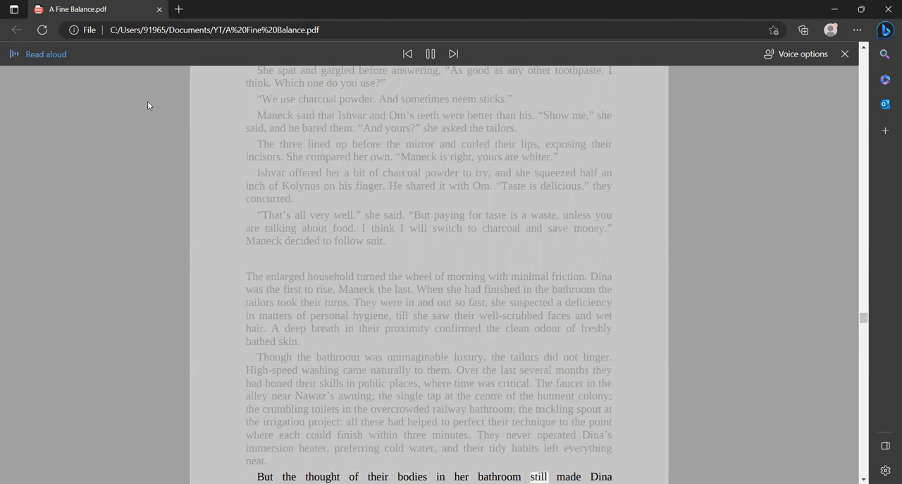
Follow narration to Dina's guilt over the tailors praising her kindness and generosity.
scroll("down", 3)
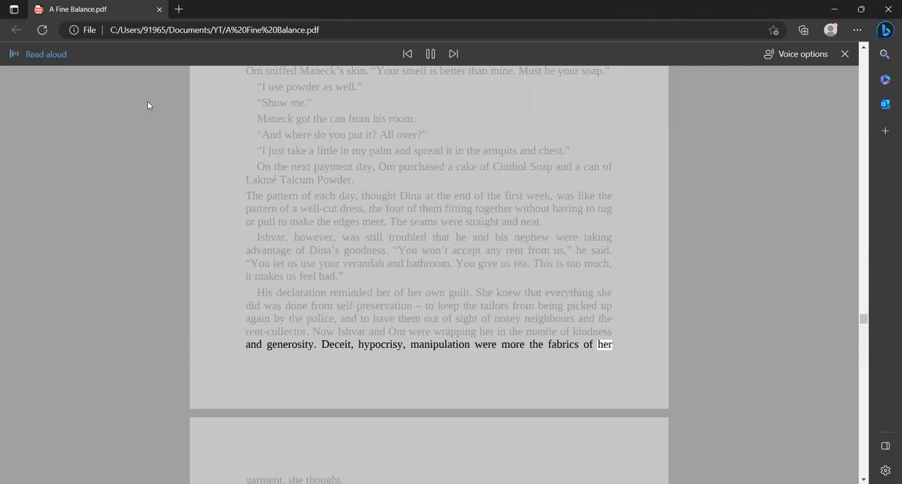
Use the Read aloud toolbar control as narration reaches Rajaram's 'Namaskaar' greeting.
scroll("down", 3)
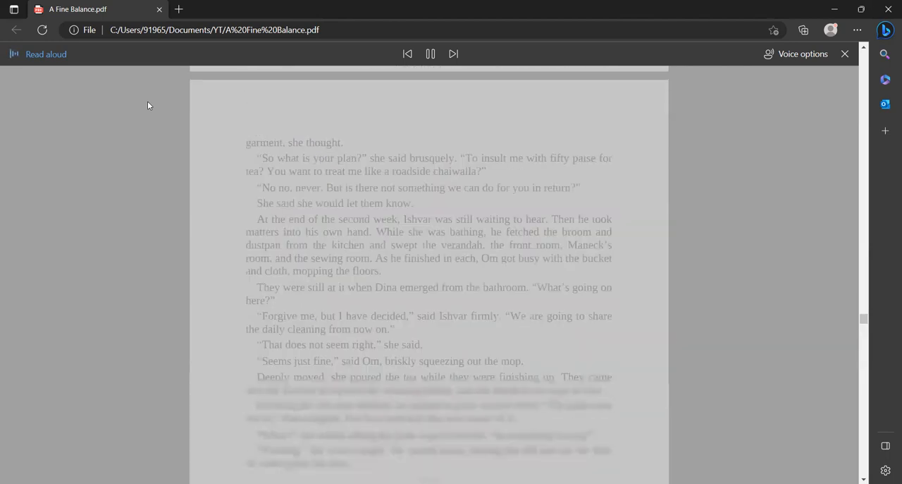
scroll("down", 3)
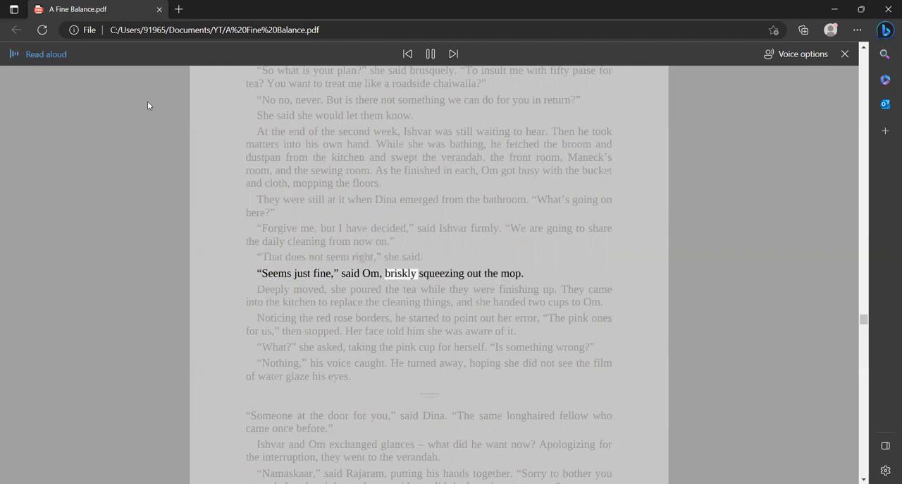
left_click(430, 54)
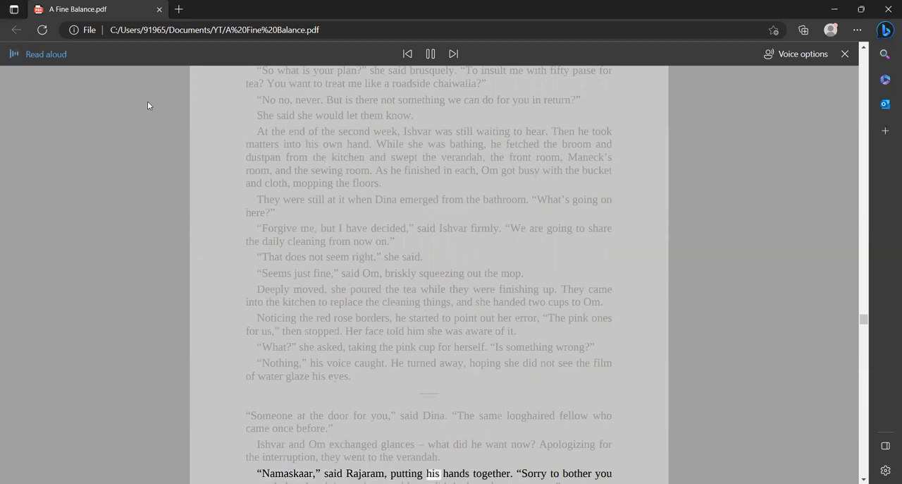
Follow narration onto the page where Rajaram at the Vishram insists his stomach is full.
scroll("down", 3)
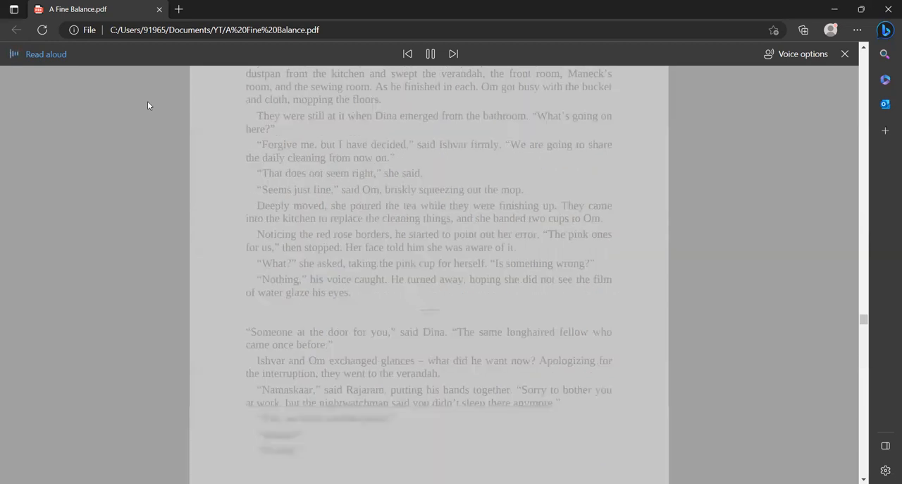
scroll("down", 3)
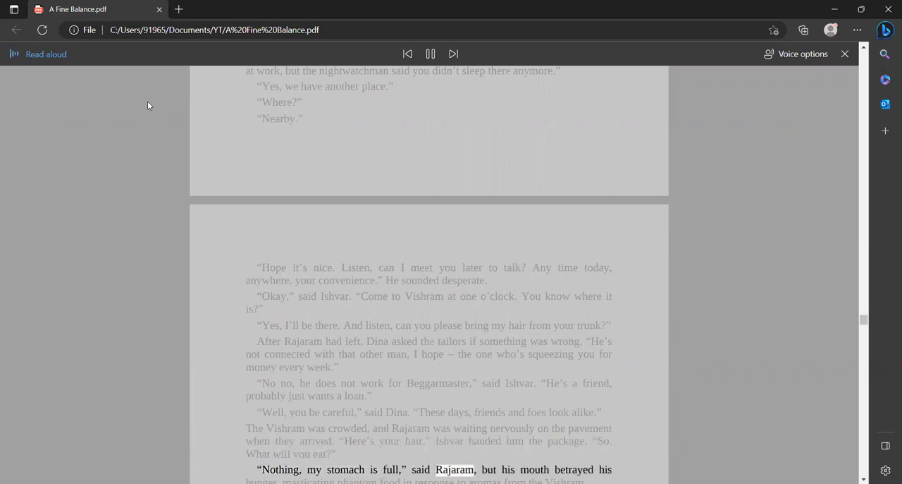
Follow narration through Rajaram's failed work as a Family Planning Motivator.
scroll("down", 3)
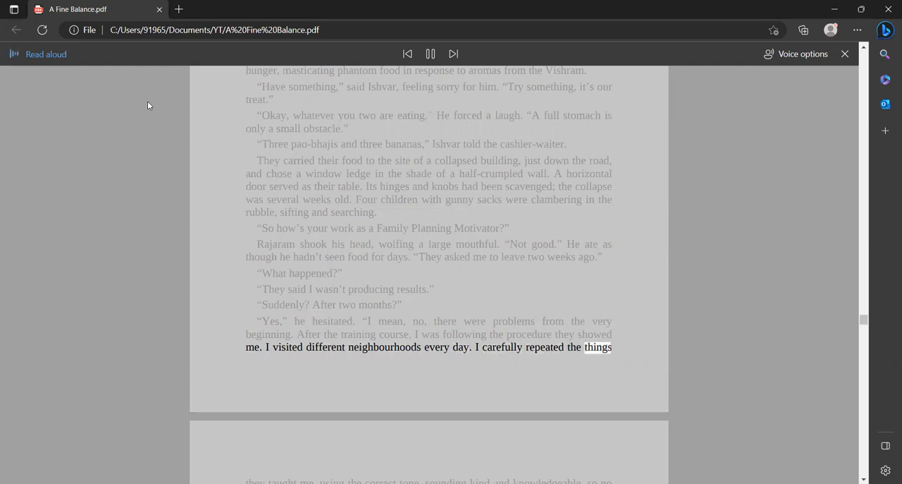
Follow narration onto the page where Rajaram says tubectomy is only for women.
scroll("down", 3)
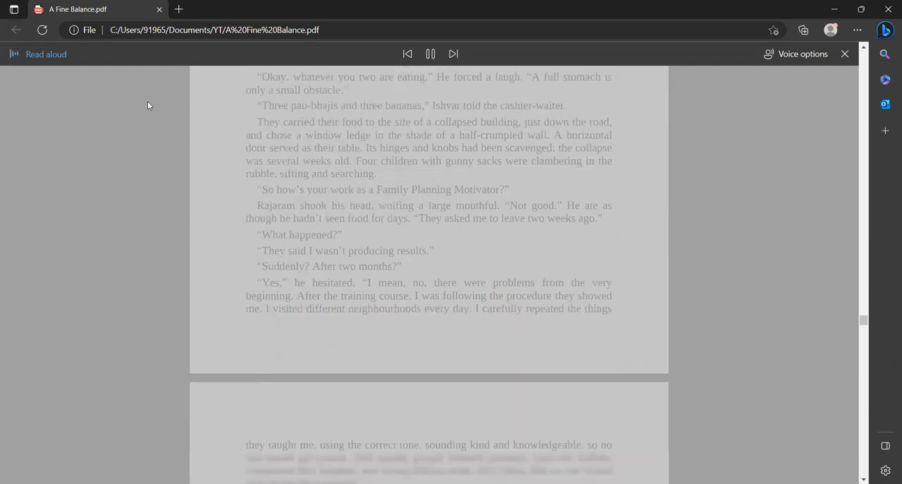
scroll("down", 3)
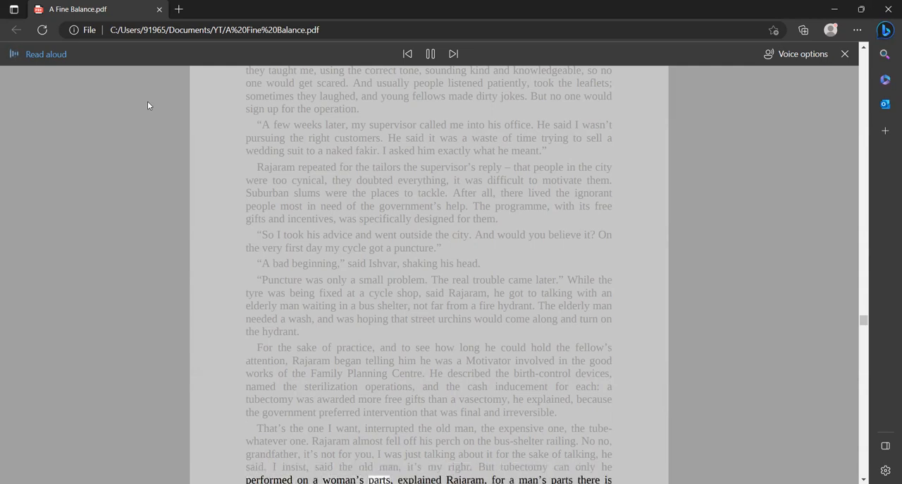
Follow narration onto the page where the angry crowd threatens to break Rajaram's bones.
scroll("down", 3)
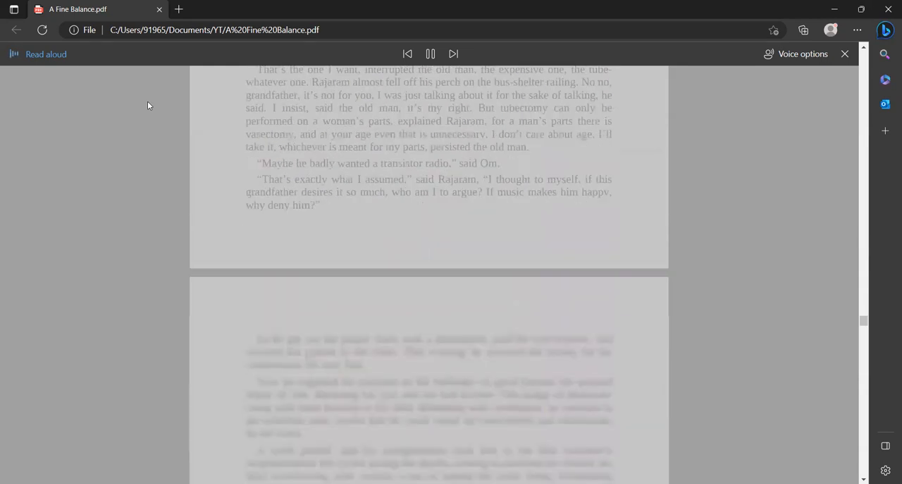
scroll("down", 3)
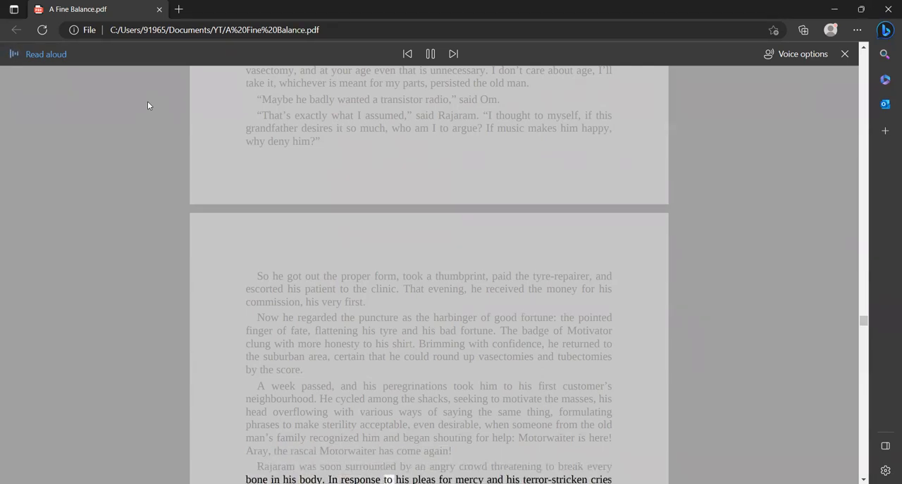
Follow Read aloud through Rajaram's complaint to the free medical checkup line.
scroll("down", 3)
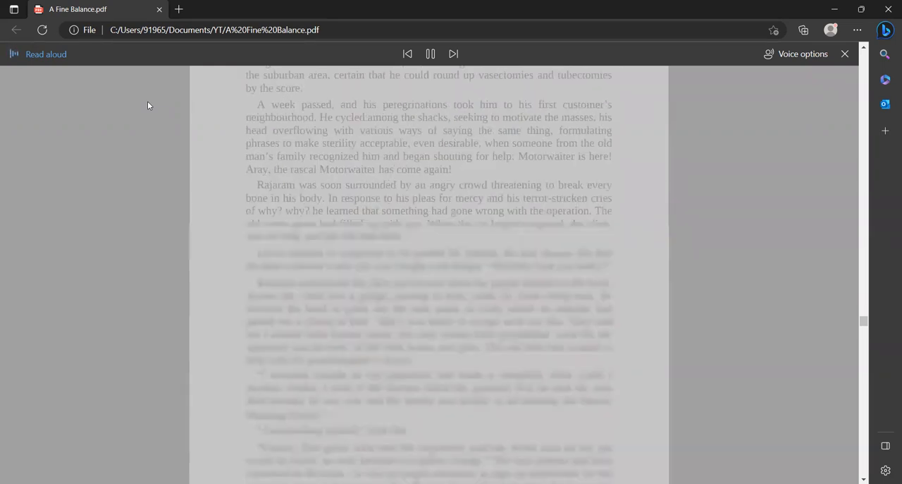
scroll("down", 3)
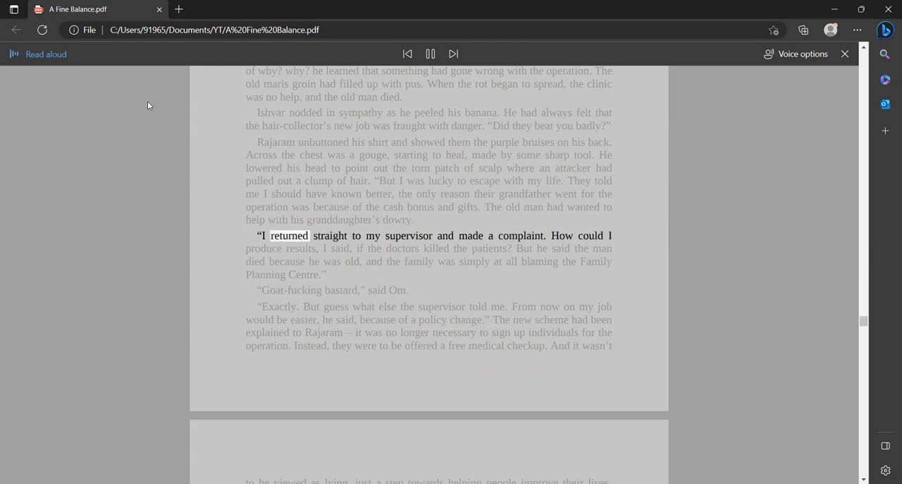
left_click(430, 53)
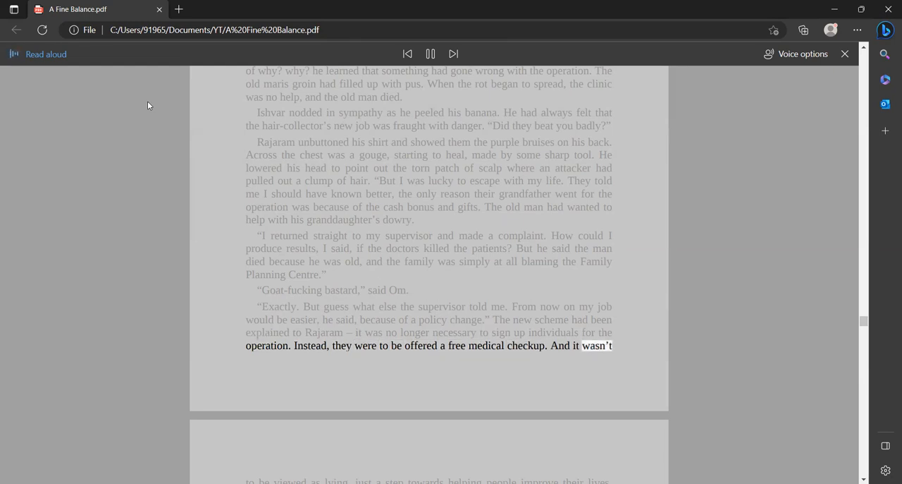
Scroll as Read aloud reaches Dina bringing out Zenobia's old haircutting tools.
scroll("down", 3)
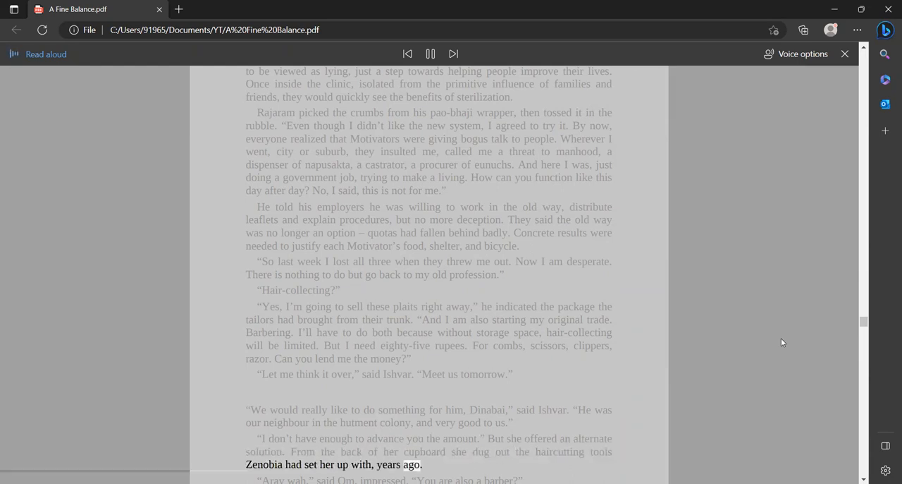
Scroll along as narration reaches Ishvar objecting to the hair parcels in his trunk.
scroll("down", 3)
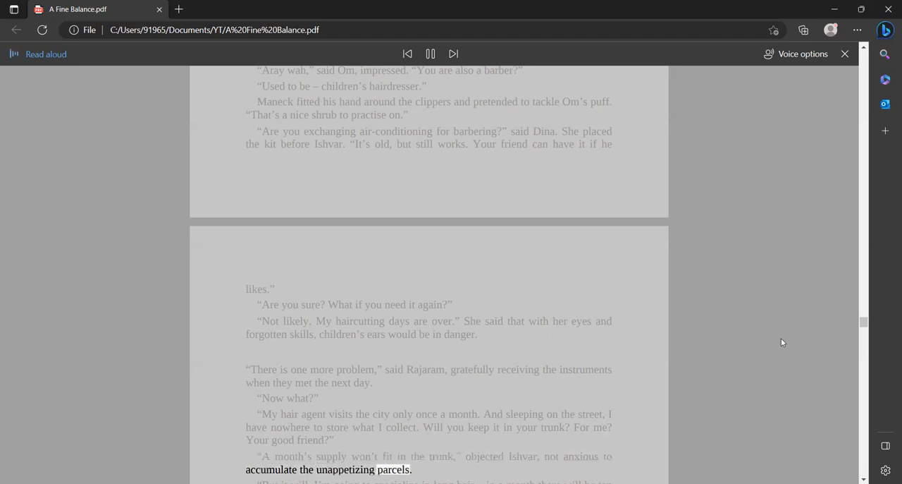
Follow narration to the end of the page, where Om's lice must be eradicated.
scroll("down", 3)
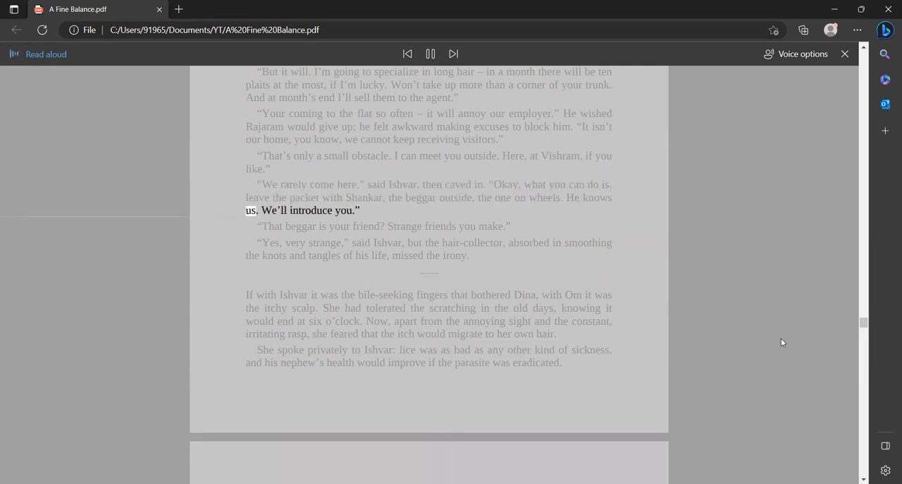
left_click(430, 53)
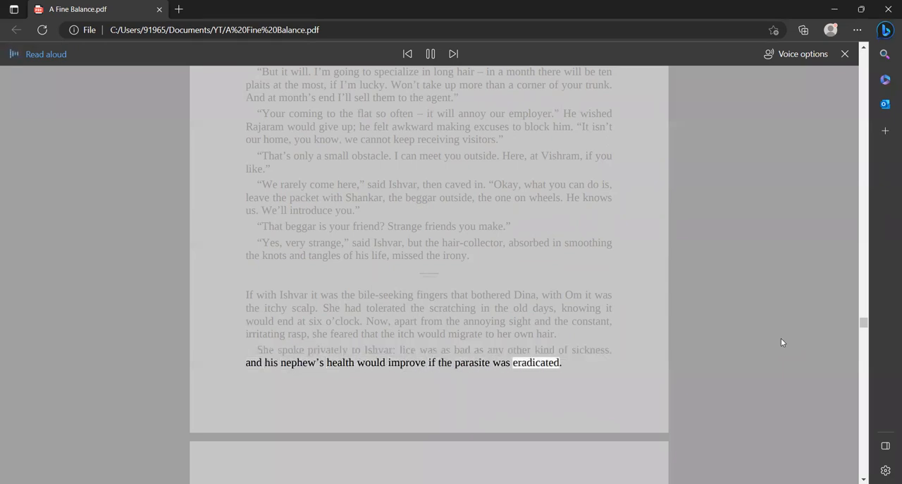
Scroll as Read aloud narrates the kerosene lice remedy up to 'teased him'.
scroll("down", 3)
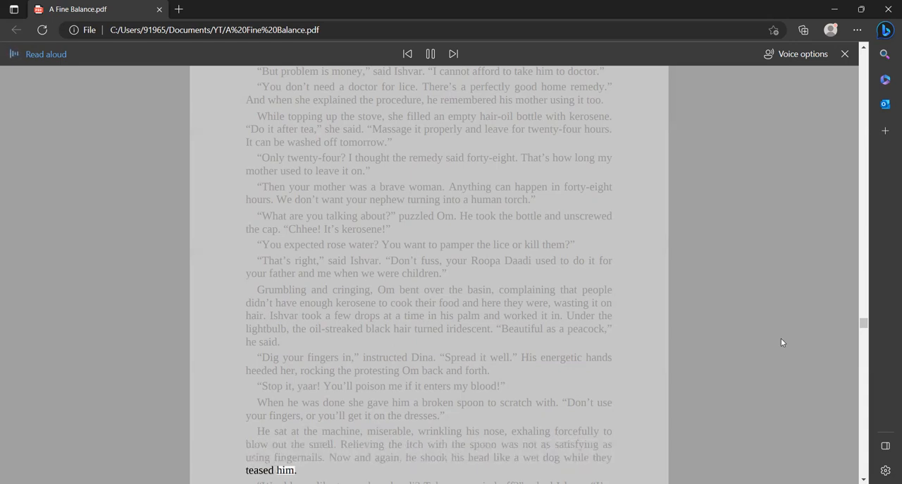
Scroll onto the next page as Dina calls Maneck into the kitchen.
scroll("down", 3)
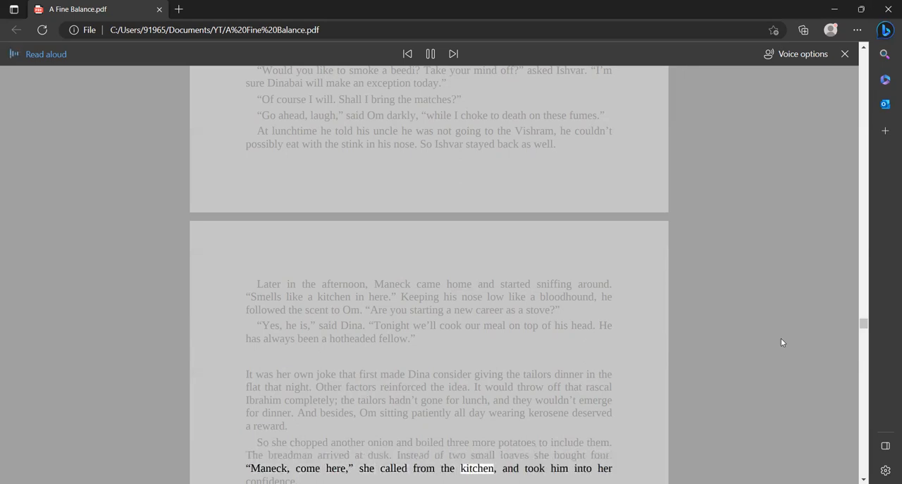
Follow narration through the dinner scene up to Dina's kerosene 'stink' joke.
scroll("down", 3)
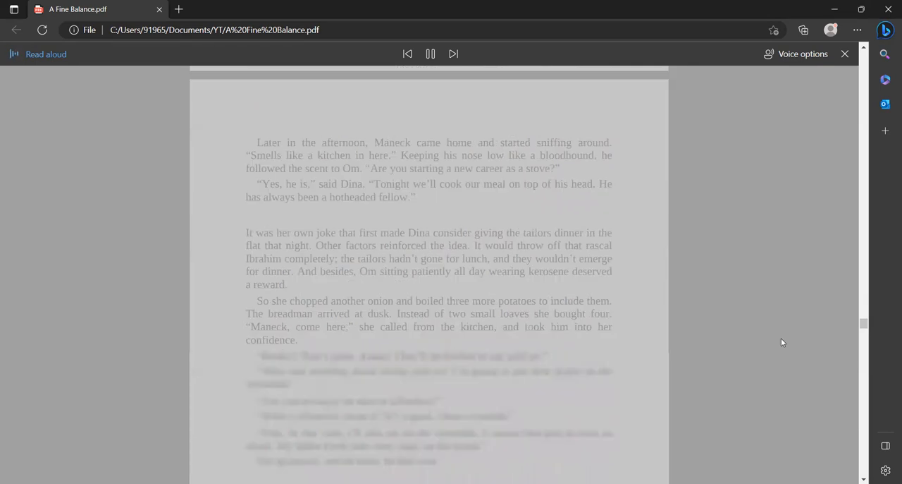
scroll("down", 3)
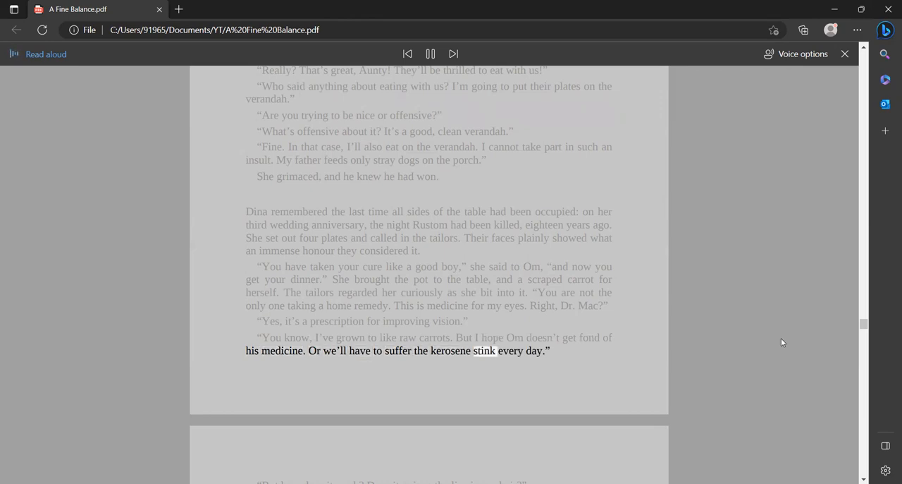
Scroll onto the page where Ishvar praises the meal and Om nods, mouth full.
scroll("down", 3)
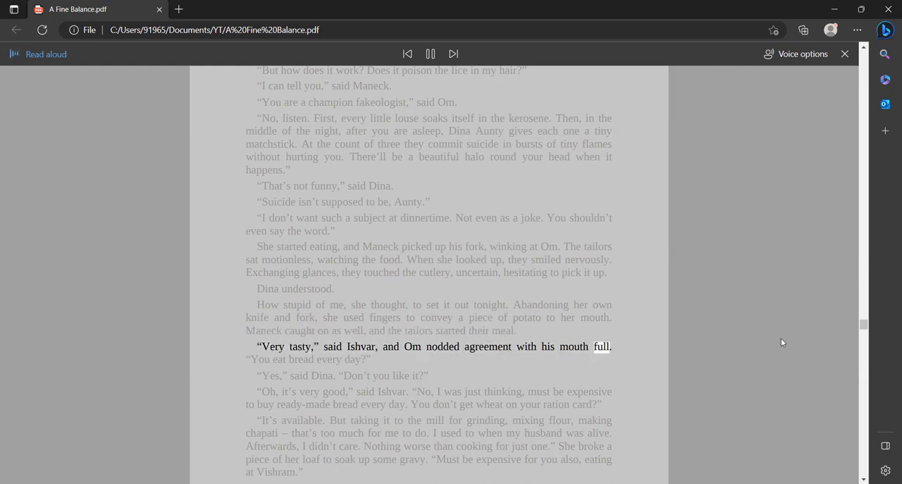
Click the PDF view as narration reaches Dina's line about bread at Vishram.
left_click(429, 54)
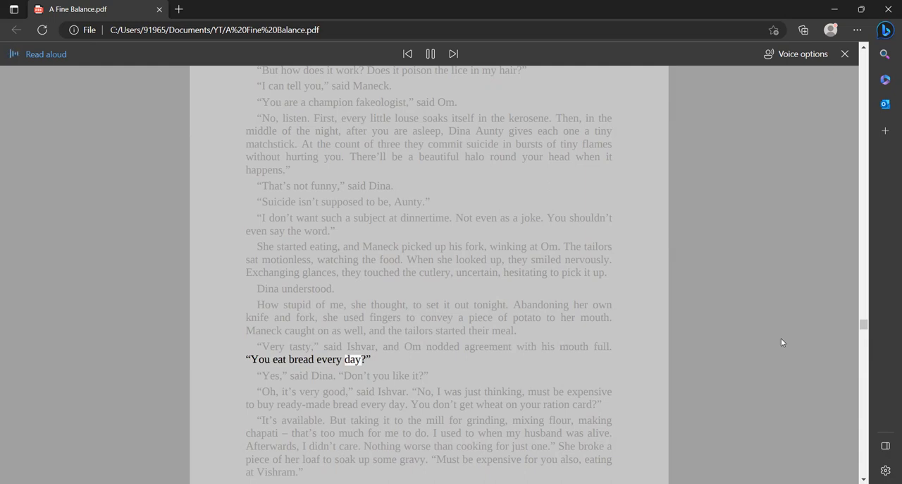
left_click(430, 54)
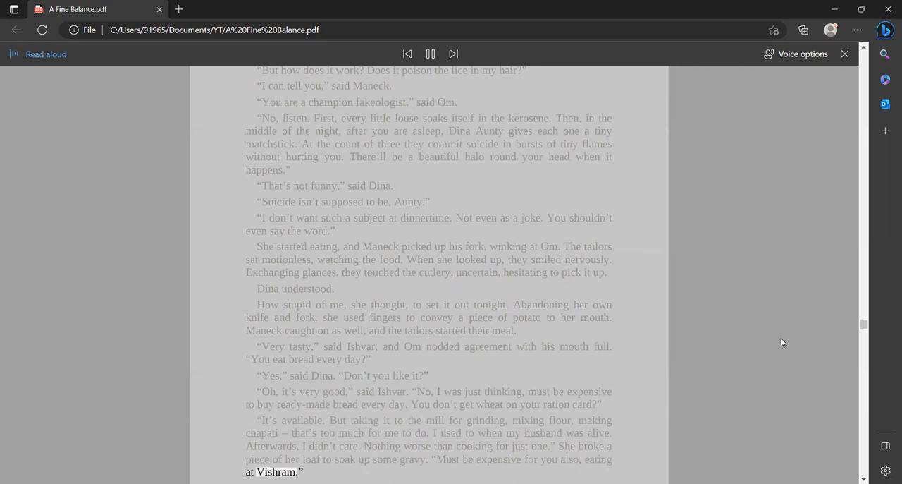
Scroll onto the next page as Dina chews slowly over Maneck's shared-cooking idea.
scroll("down", 3)
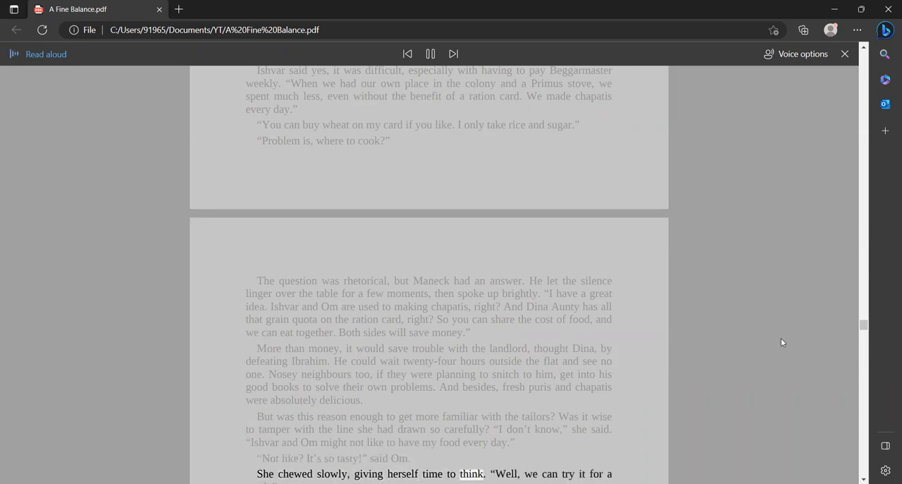
Let Read aloud finish the 'Sour-lime face' page and scroll to 'The line was growing longer'.
scroll("down", 3)
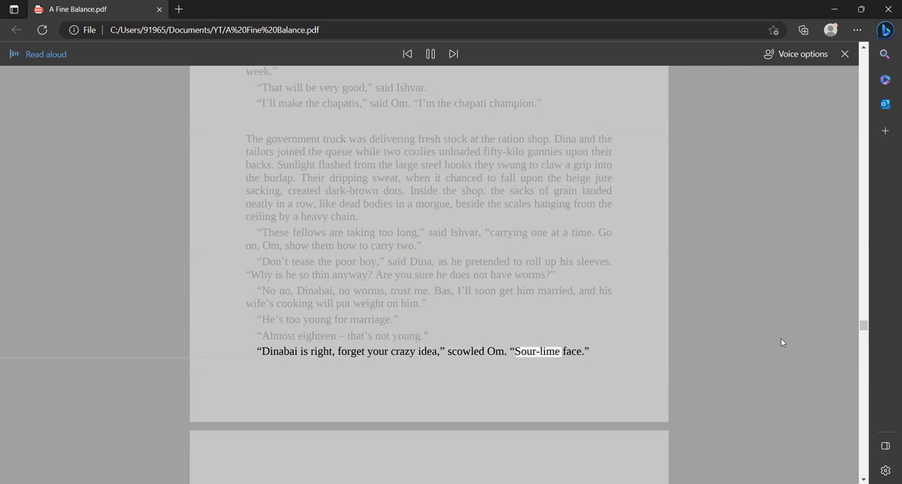
scroll("down", 3)
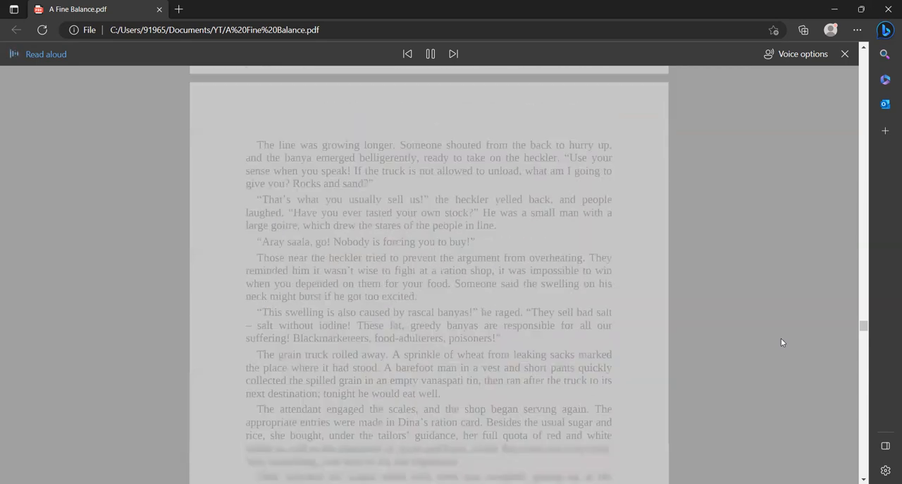
Follow the narration past the grain-weighing passage to Om kneading the chapati dough.
scroll("down", 3)
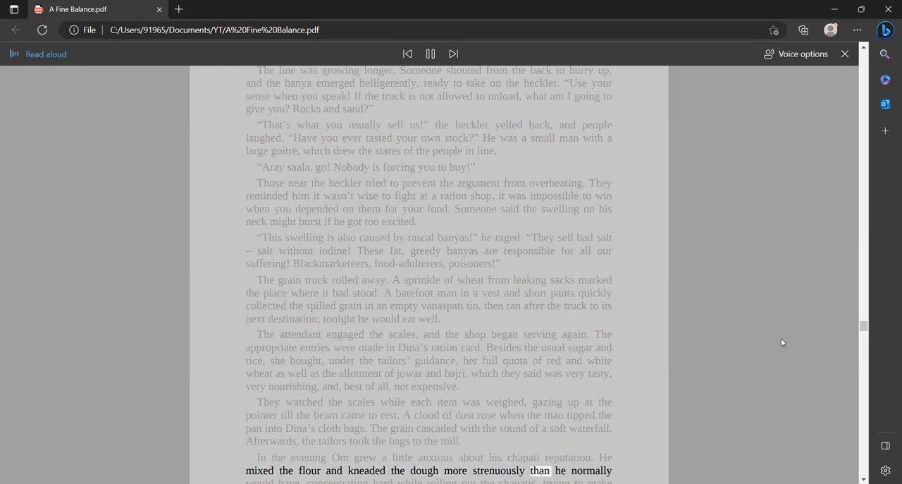
Follow the narration to Ishvar calling feeding dumb animals a blessed deed.
scroll("down", 3)
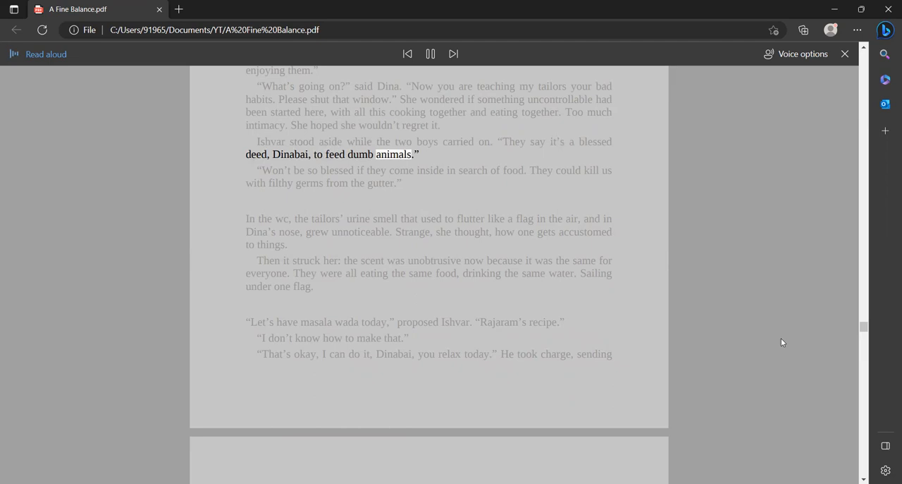
Let Read aloud finish 'He took charge, sending' and reach the coconut-and-chillies page.
left_click(430, 54)
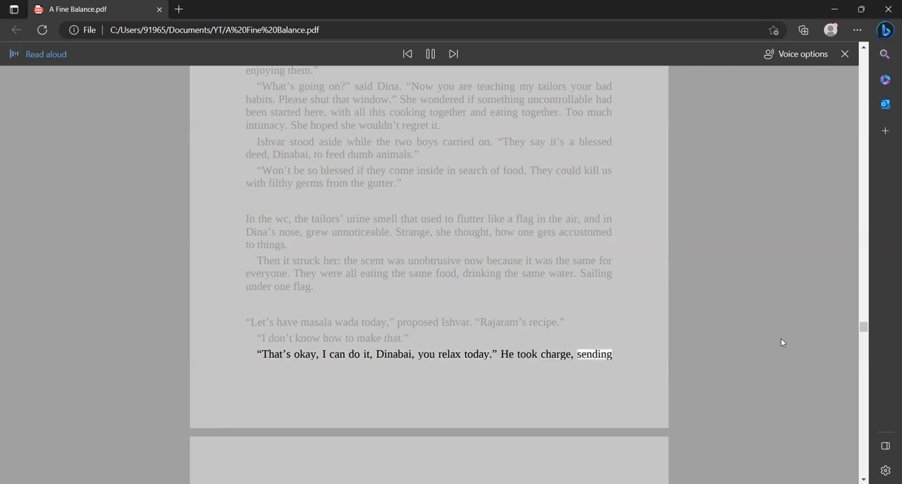
scroll("down", 3)
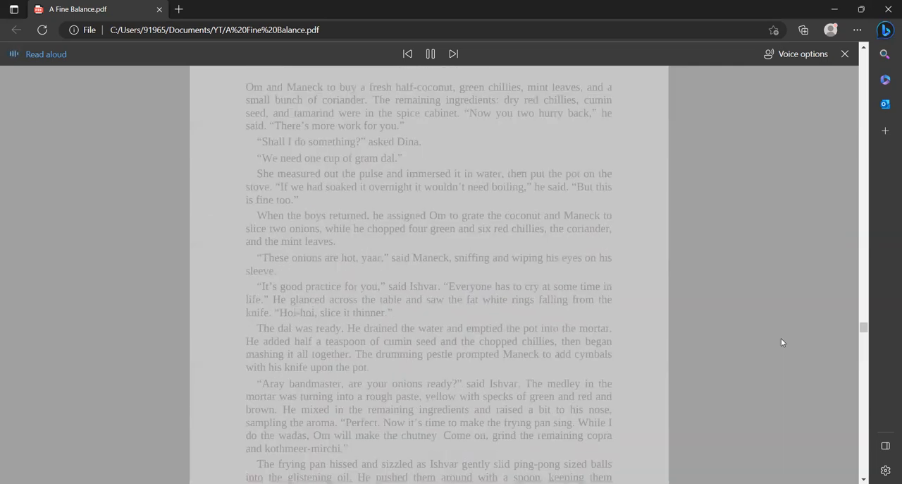
Follow the narration down to Om dragging the round masala stone as wadas fry.
scroll("up", 3)
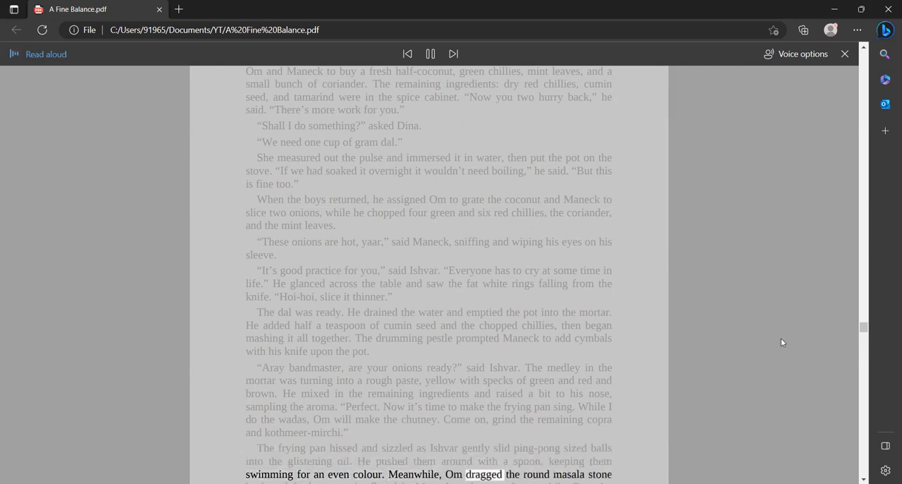
Follow the narration onto the new page where Dina calls the wadas delicious.
scroll("down", 3)
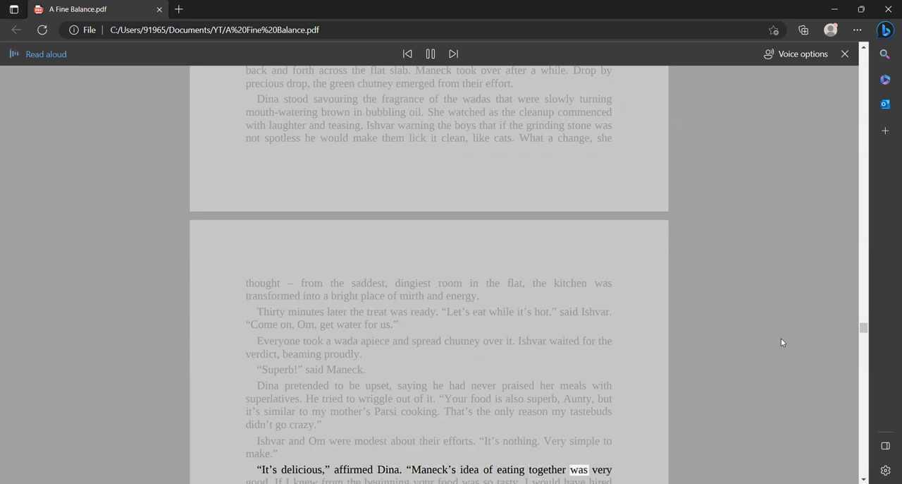
Follow the narration through the tailors' cooking passage to Dina asking "And later?".
scroll("down", 3)
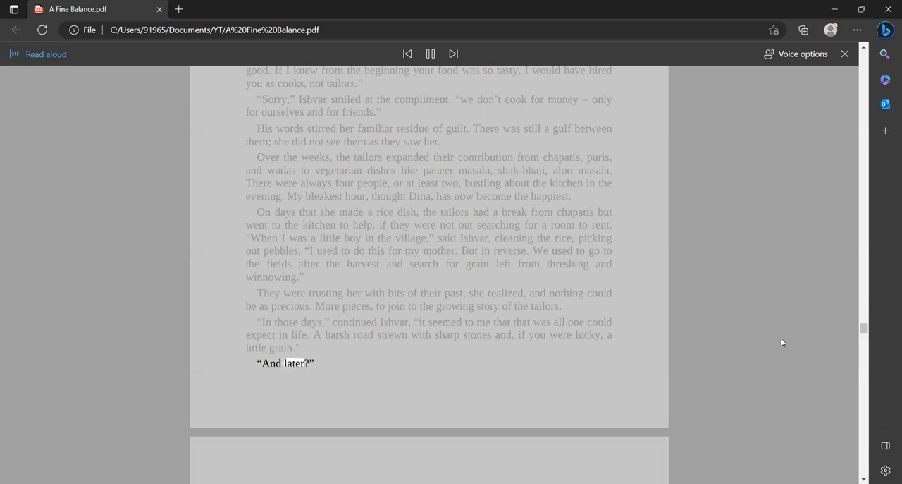
Follow the narration past Ishvar's cobbler backstory to "Teach me how to use them," said Om.
scroll("down", 3)
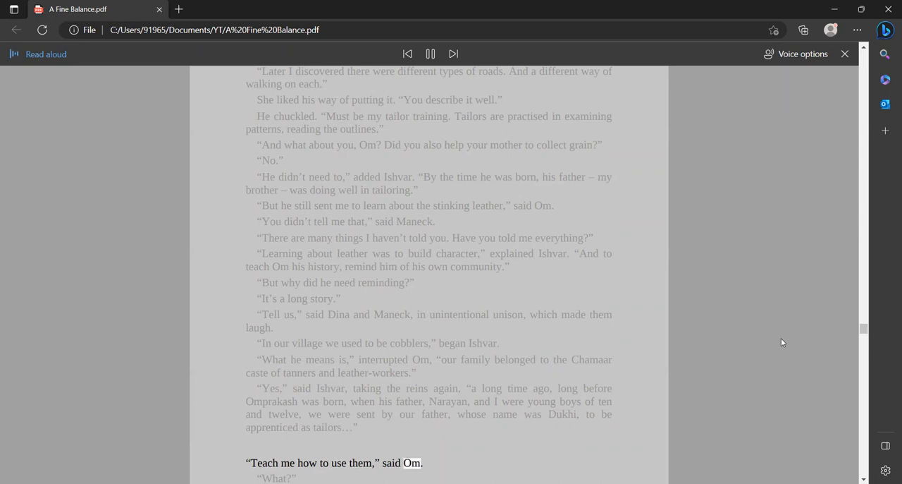
Follow the narration into the quilt-and-vest section, reaching Shankar's amputated lower half.
scroll("down", 3)
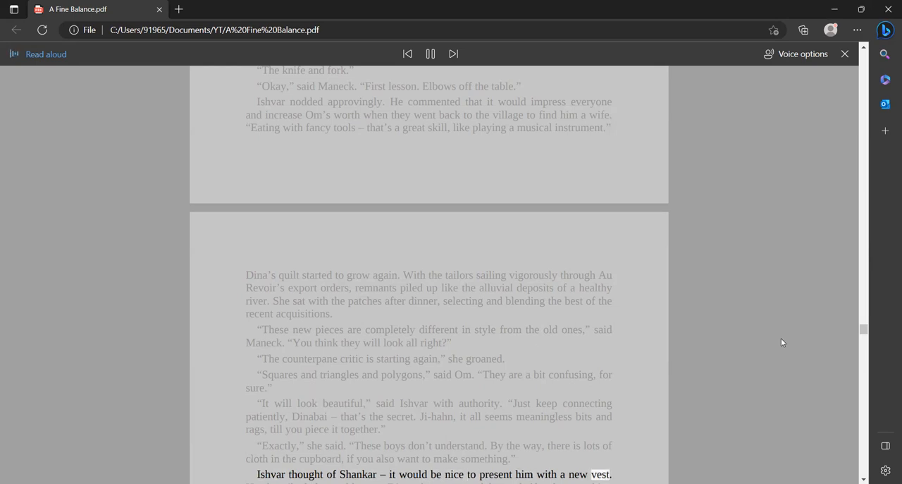
scroll("down", 3)
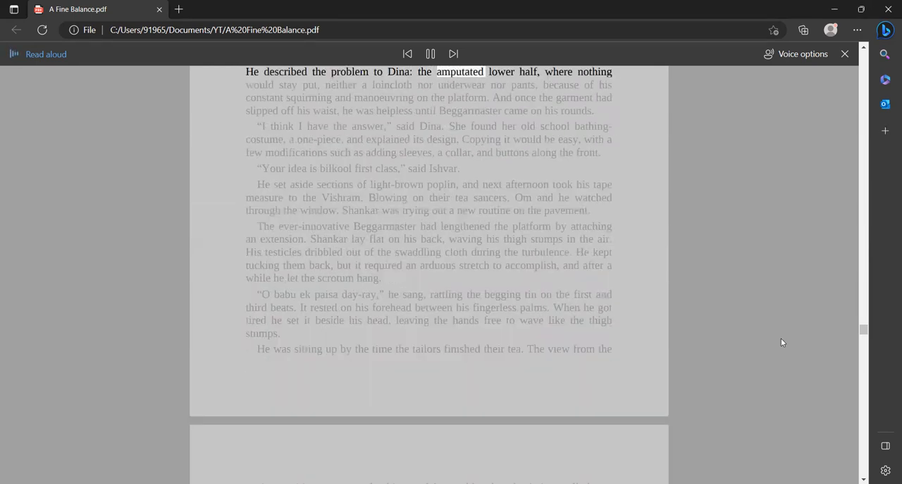